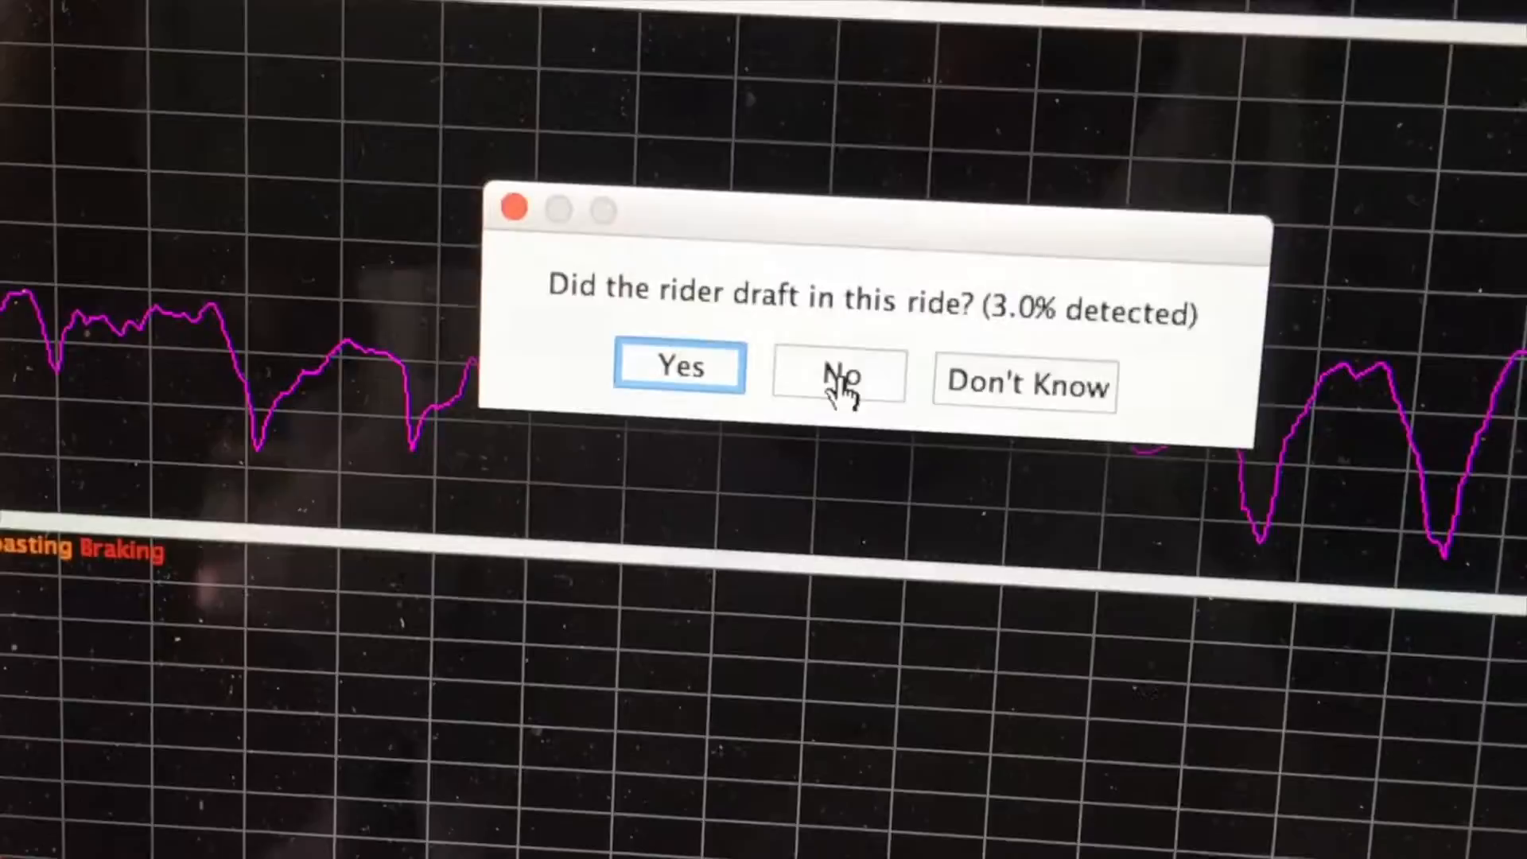
Answer No to 'Did the rider draft in this ride?'
left_click(836, 378)
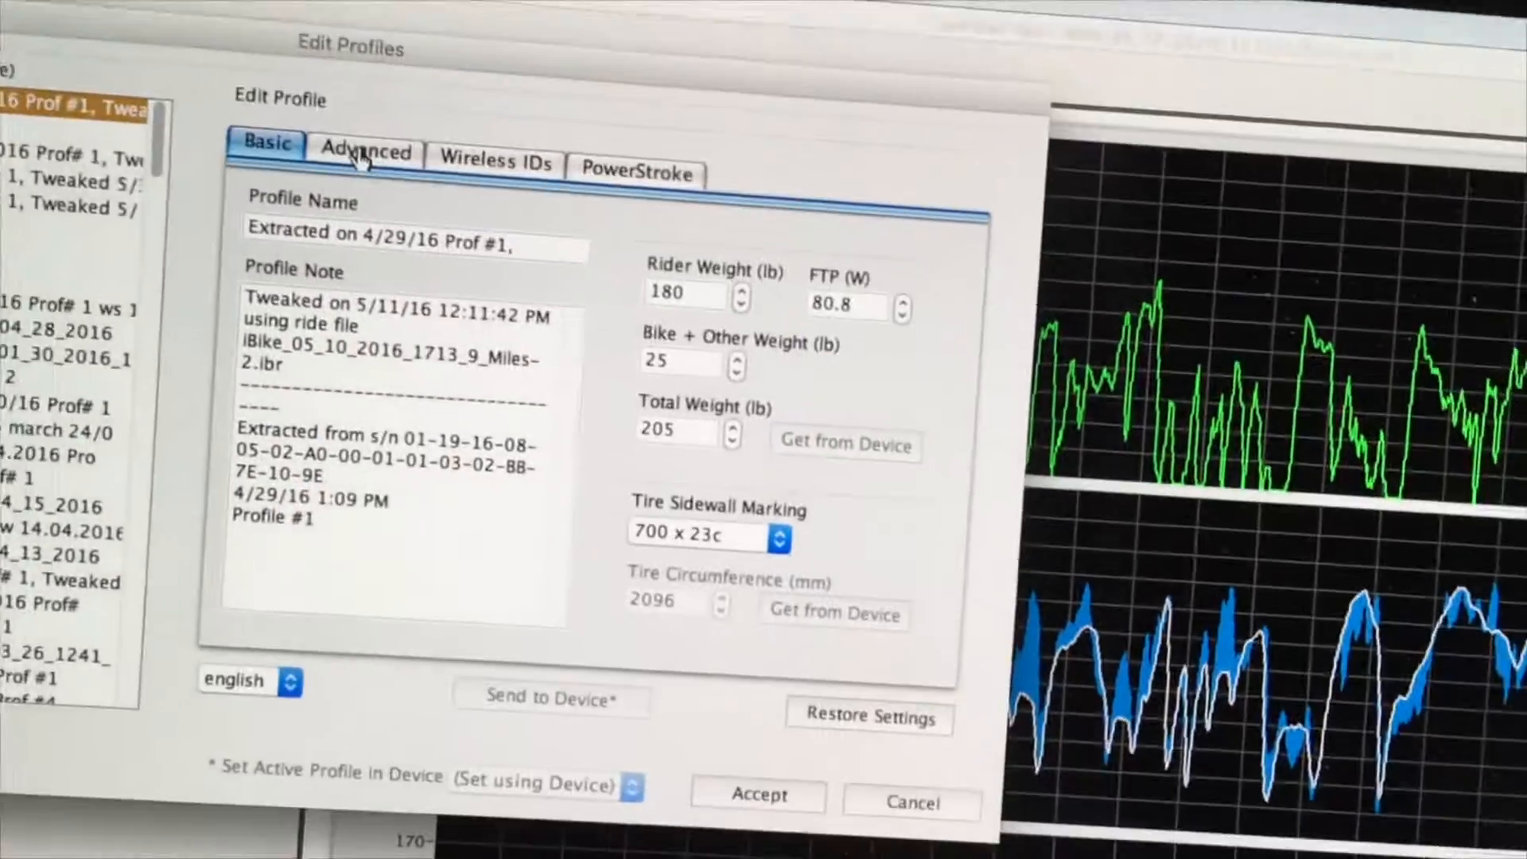
Review the profile's Aero, Fric and CdA values on the Advanced tab, then return to Basic
left_click(365, 153)
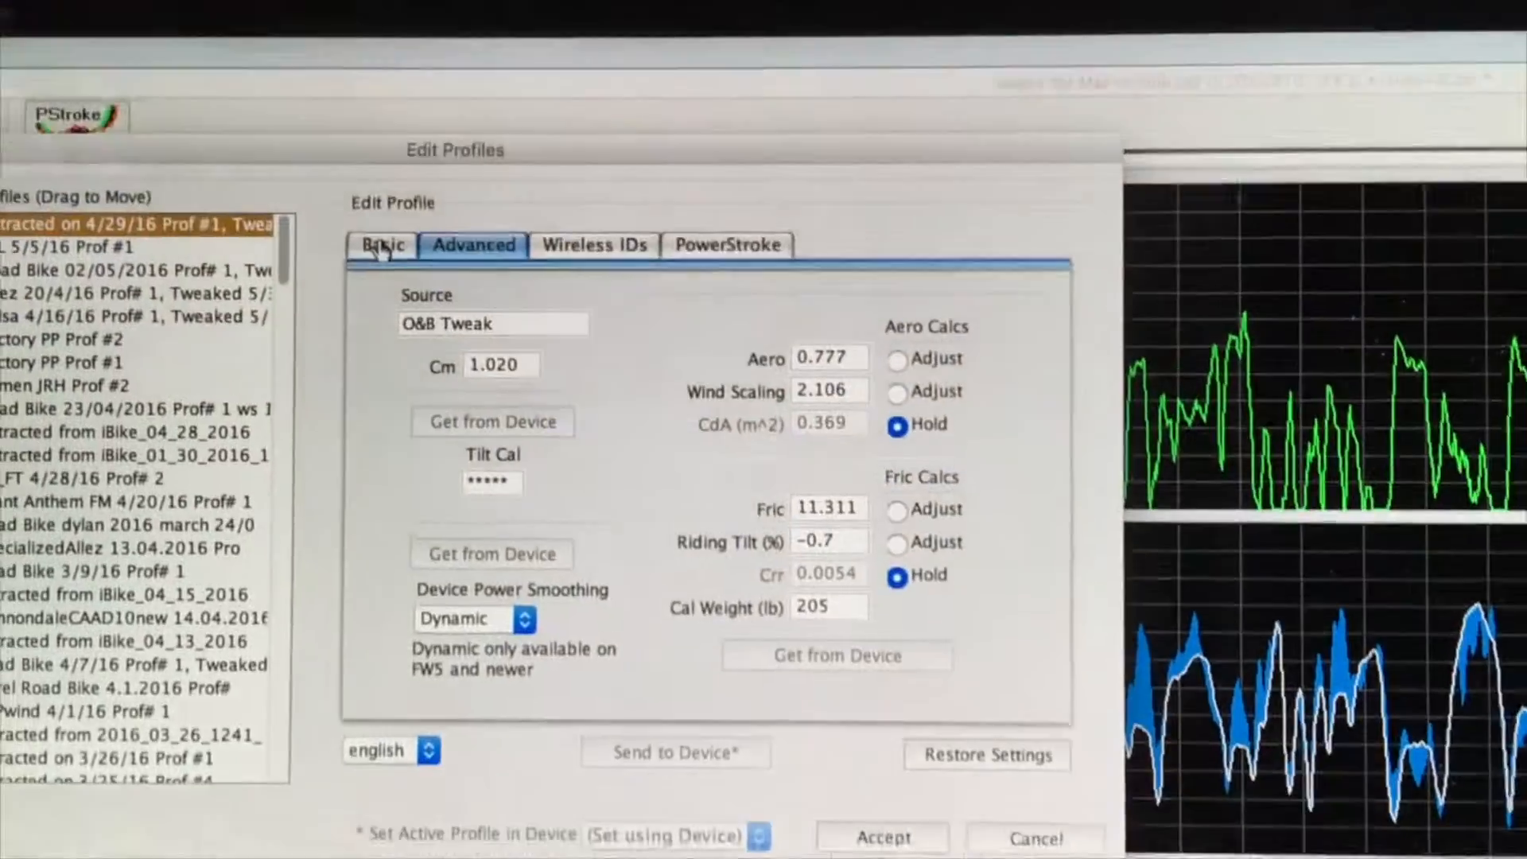
left_click(381, 244)
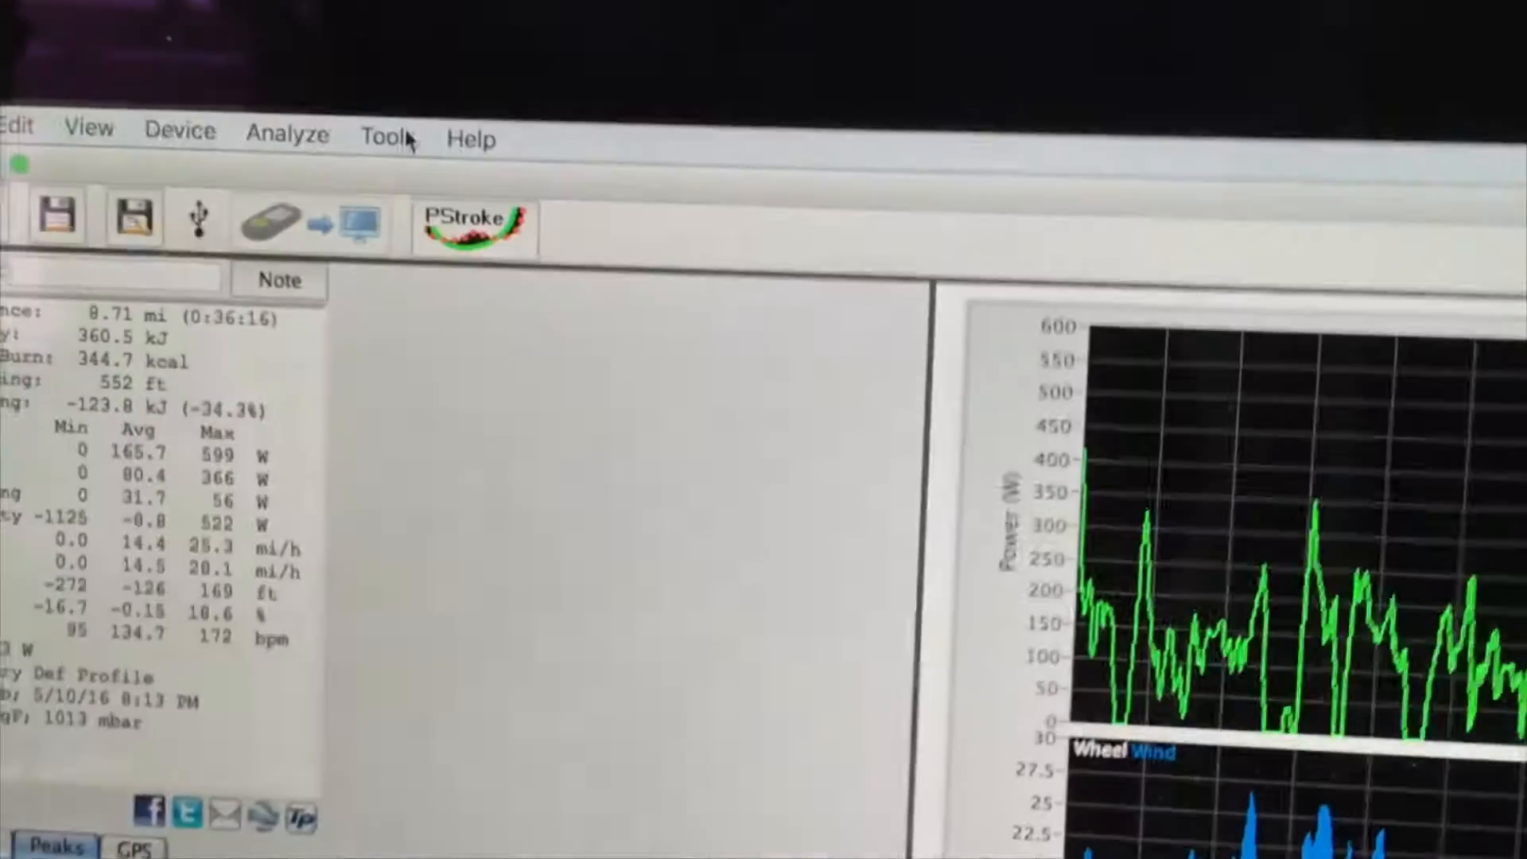
Switch the ride's profile after the ride, accepting Aero 0.777 and friction 11.311
left_click(387, 136)
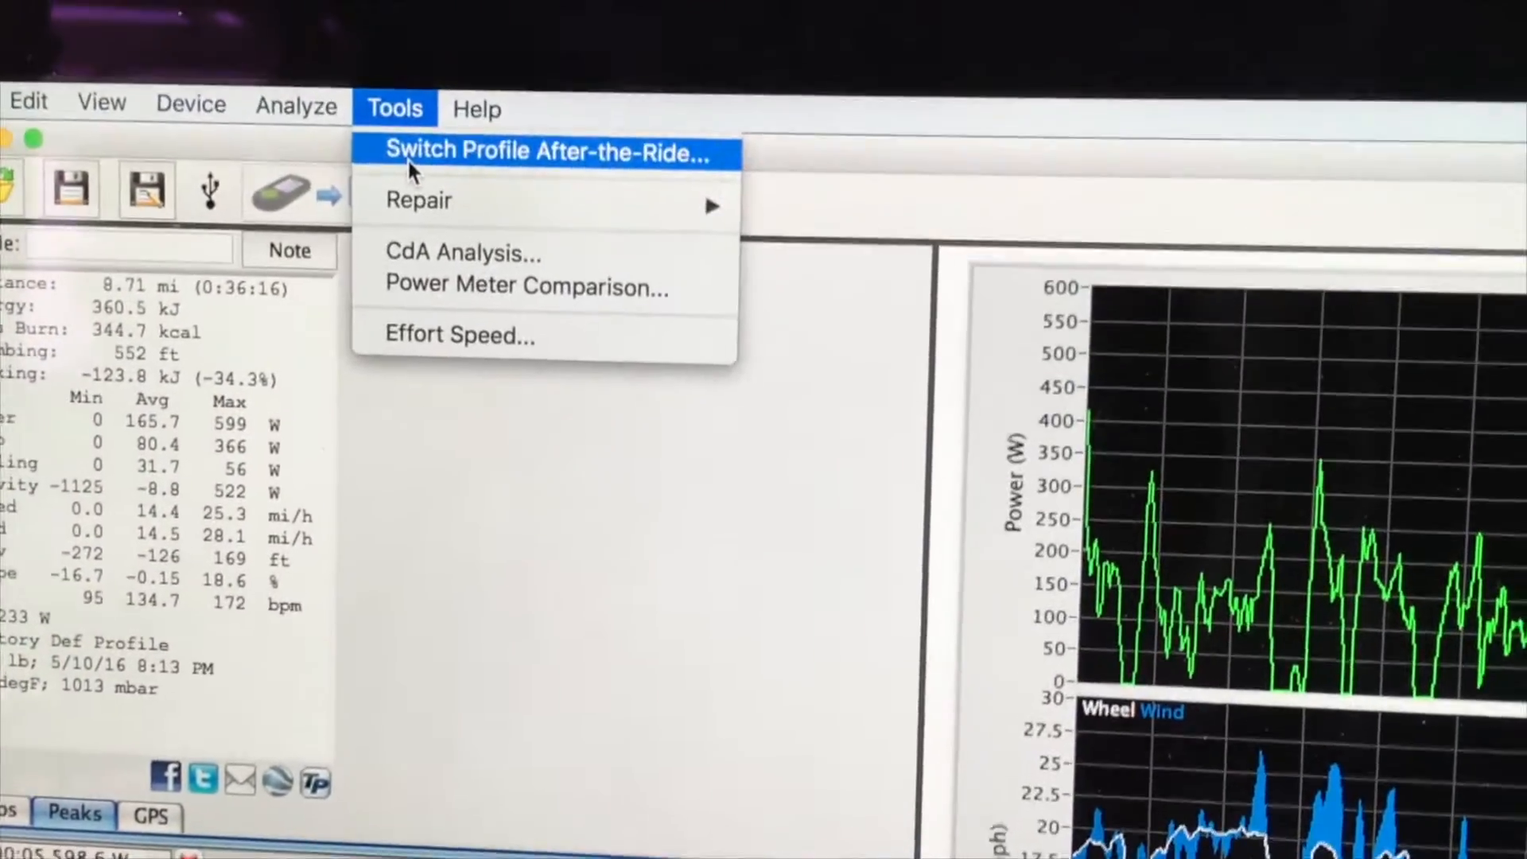
left_click(552, 151)
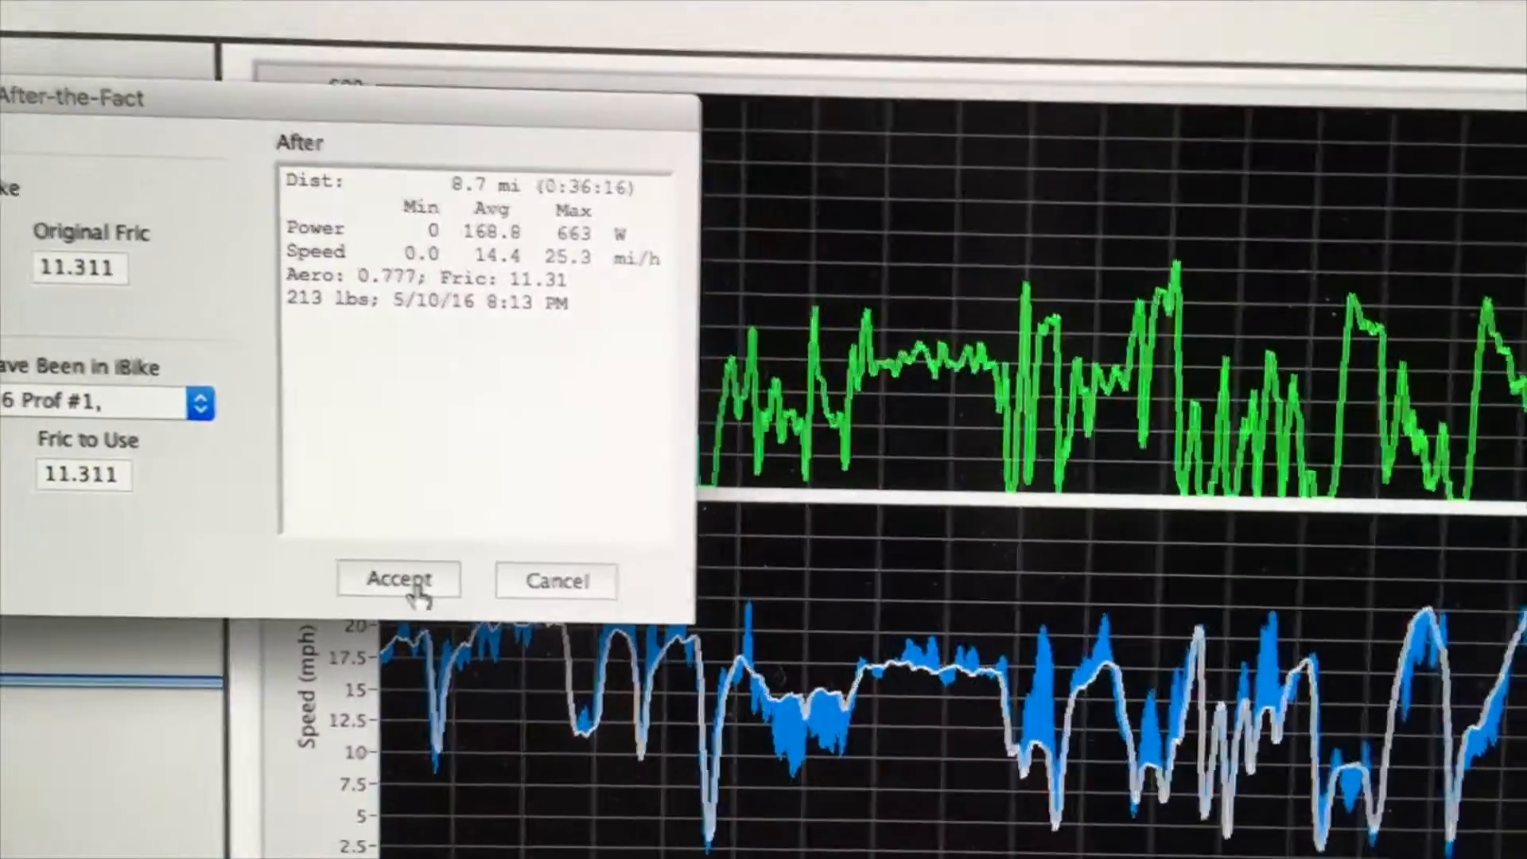
left_click(399, 580)
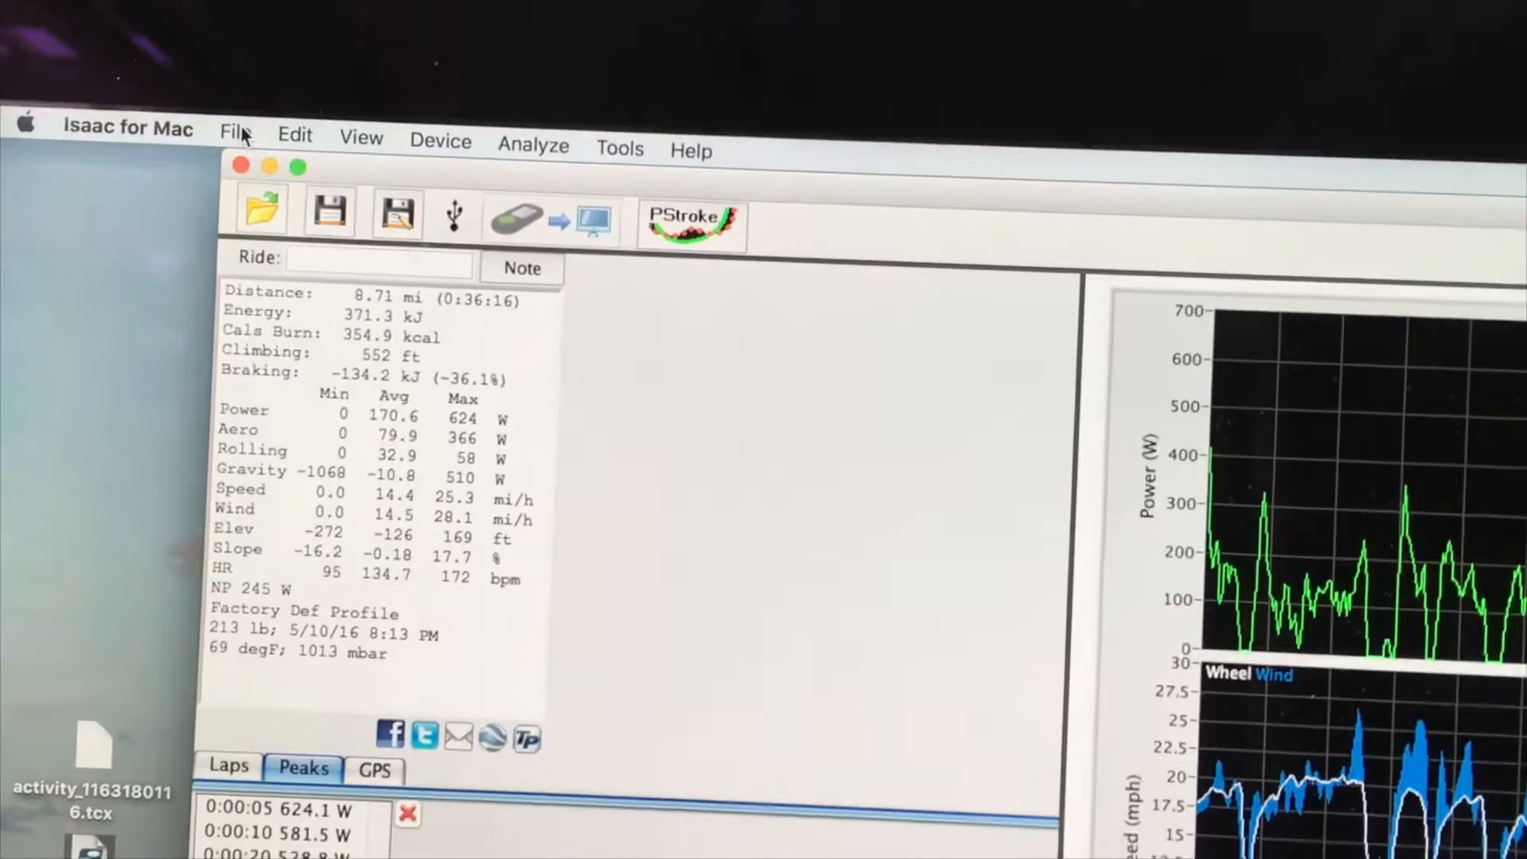
Choose the merge option from the File menu
left_click(235, 131)
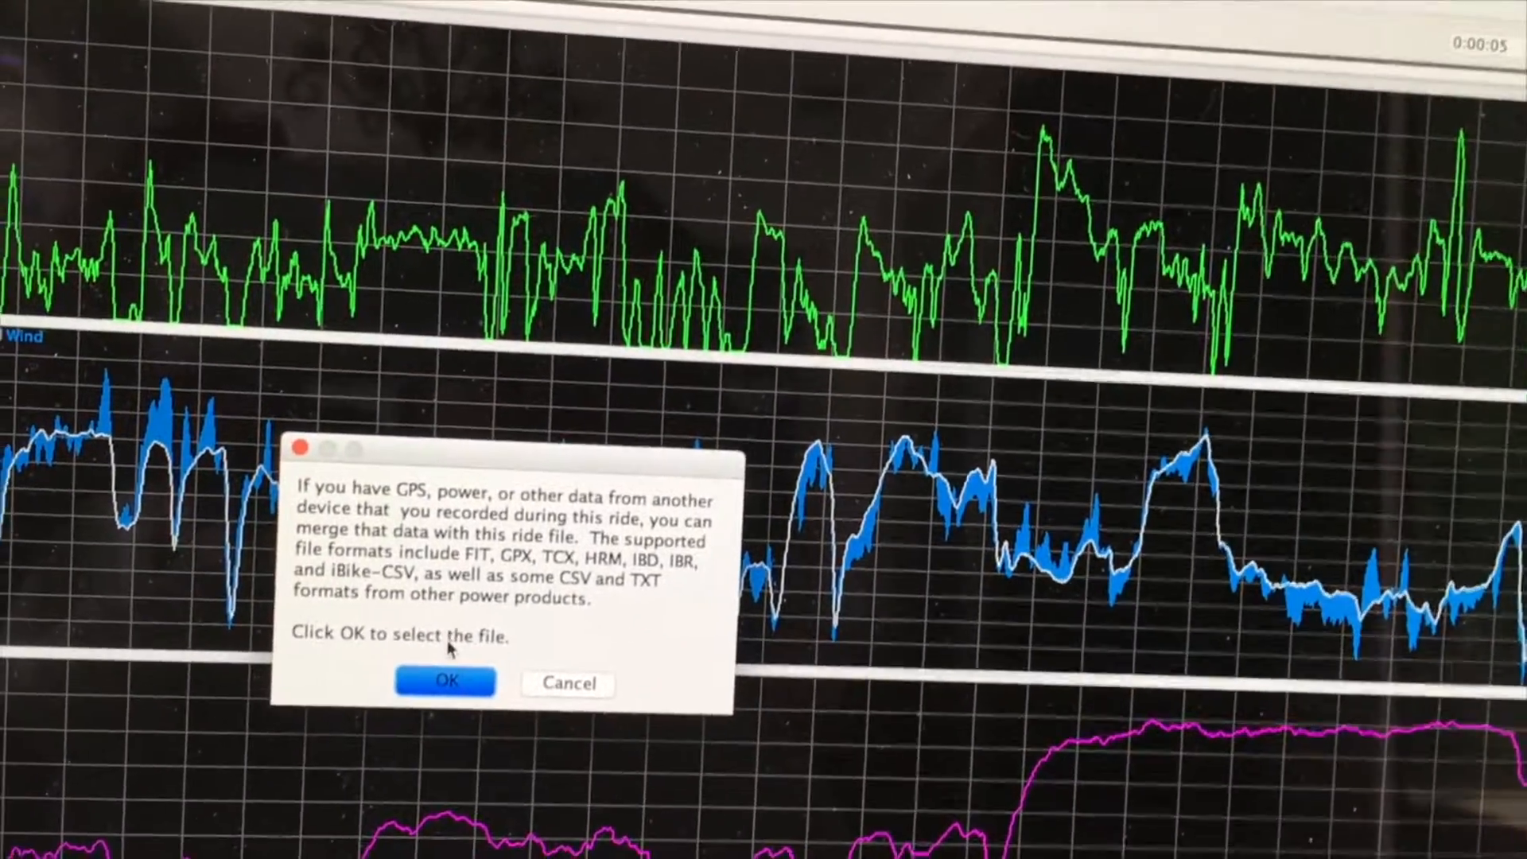
Confirm the merge prompt and browse to the Desktop folder for the file
left_click(444, 680)
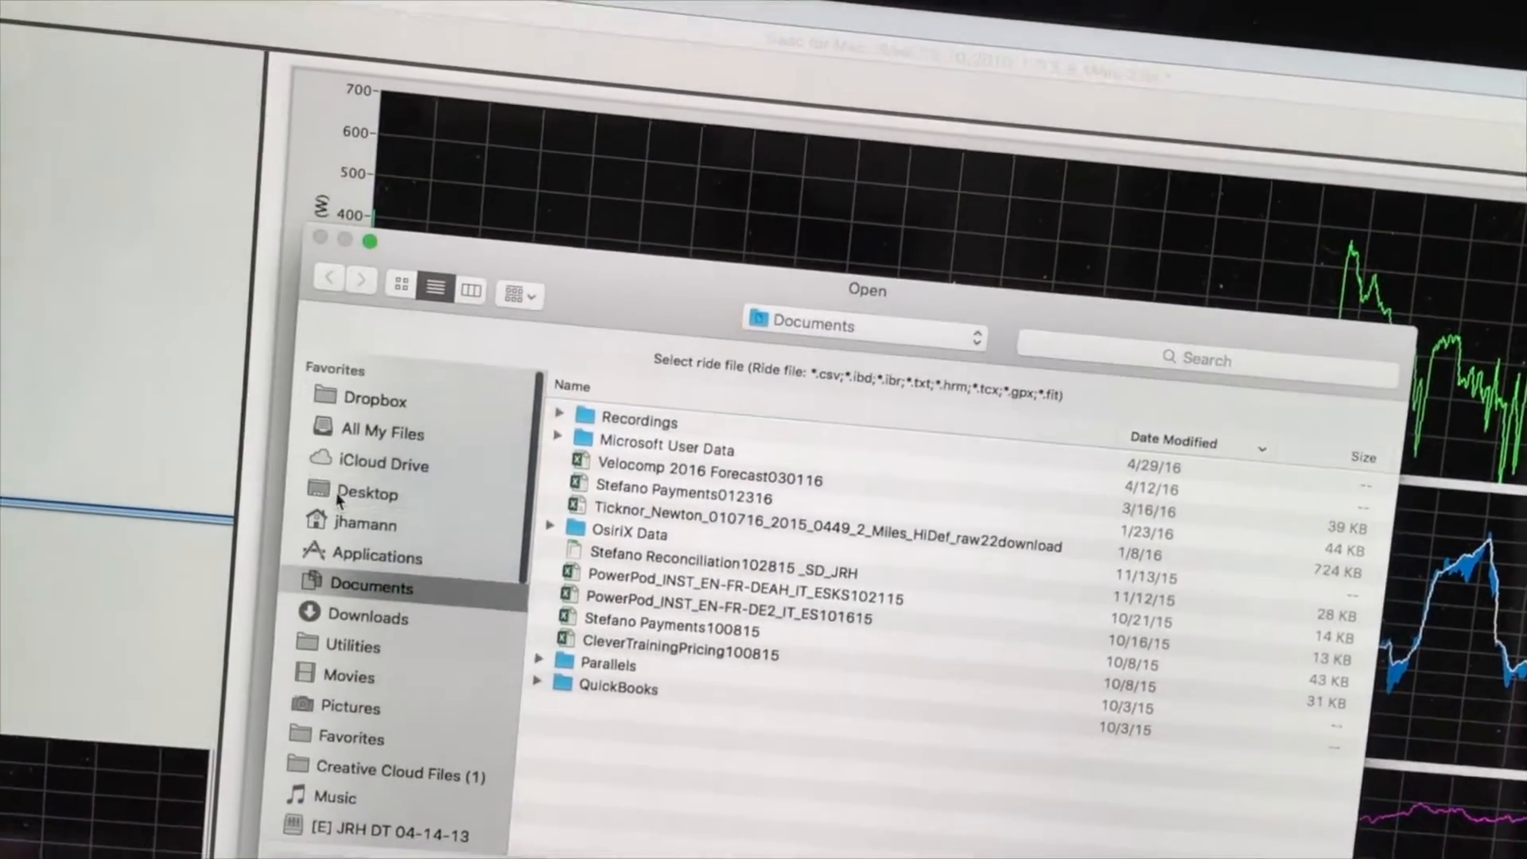
left_click(367, 493)
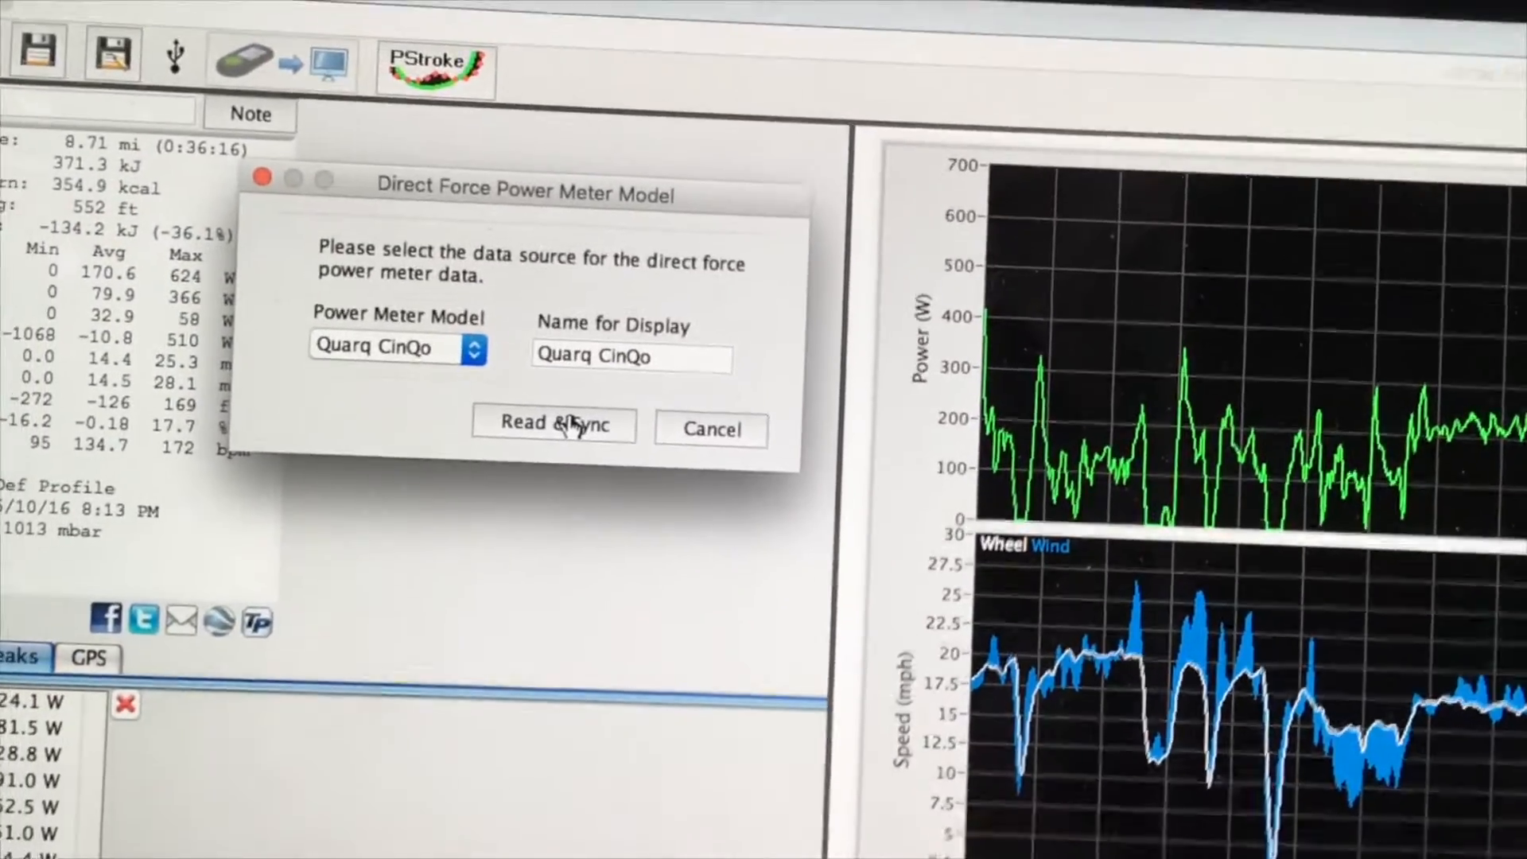
Choose Quarq CinQo as the power meter model and run Read & Sync
left_click(553, 424)
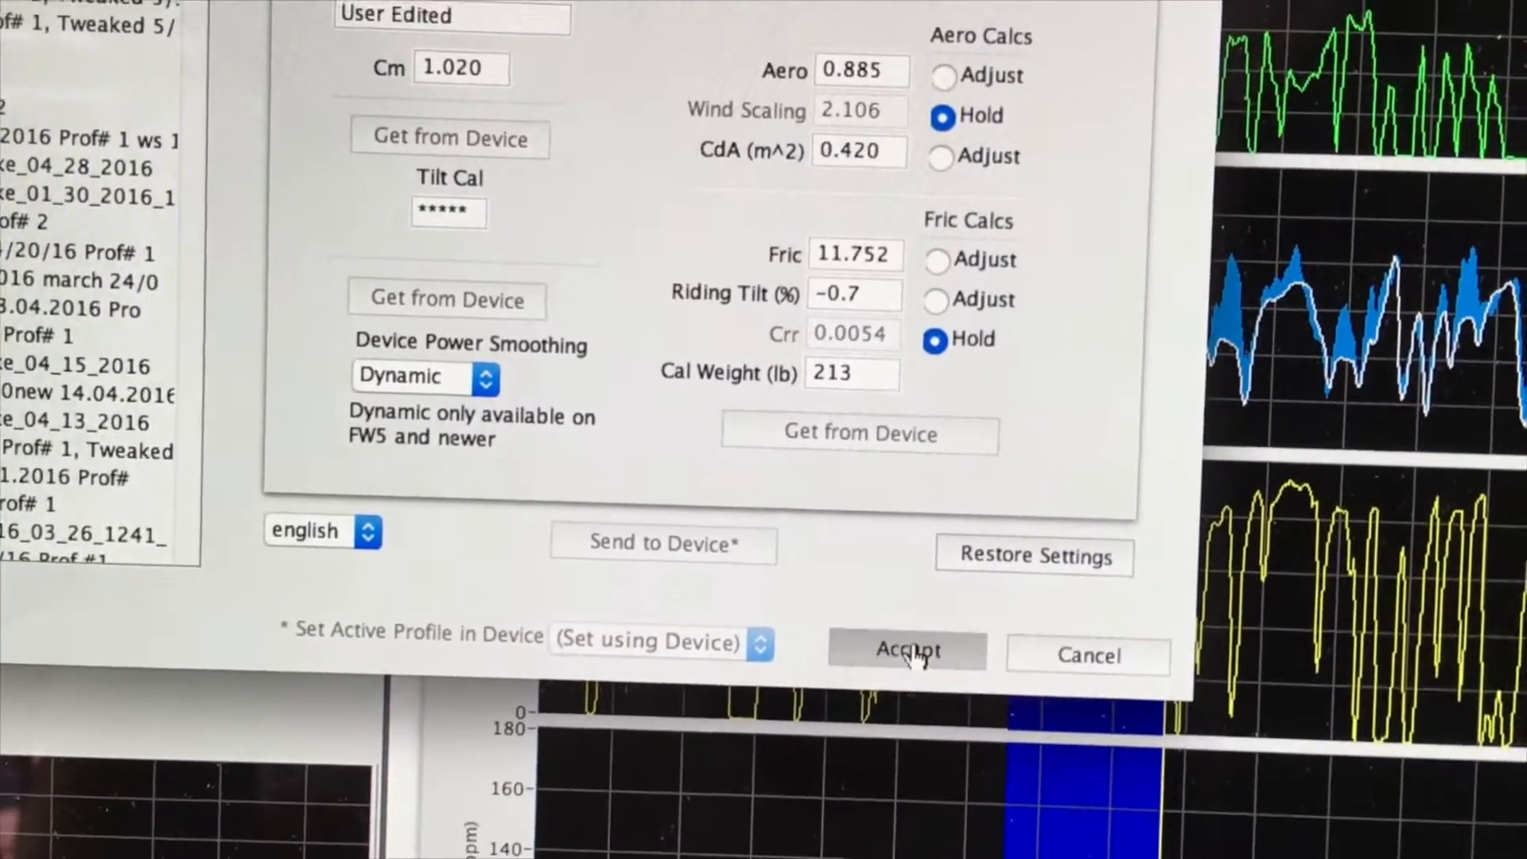
Accept the profile edit and switch the ride to the 4/29/16 profile after the fact
left_click(906, 650)
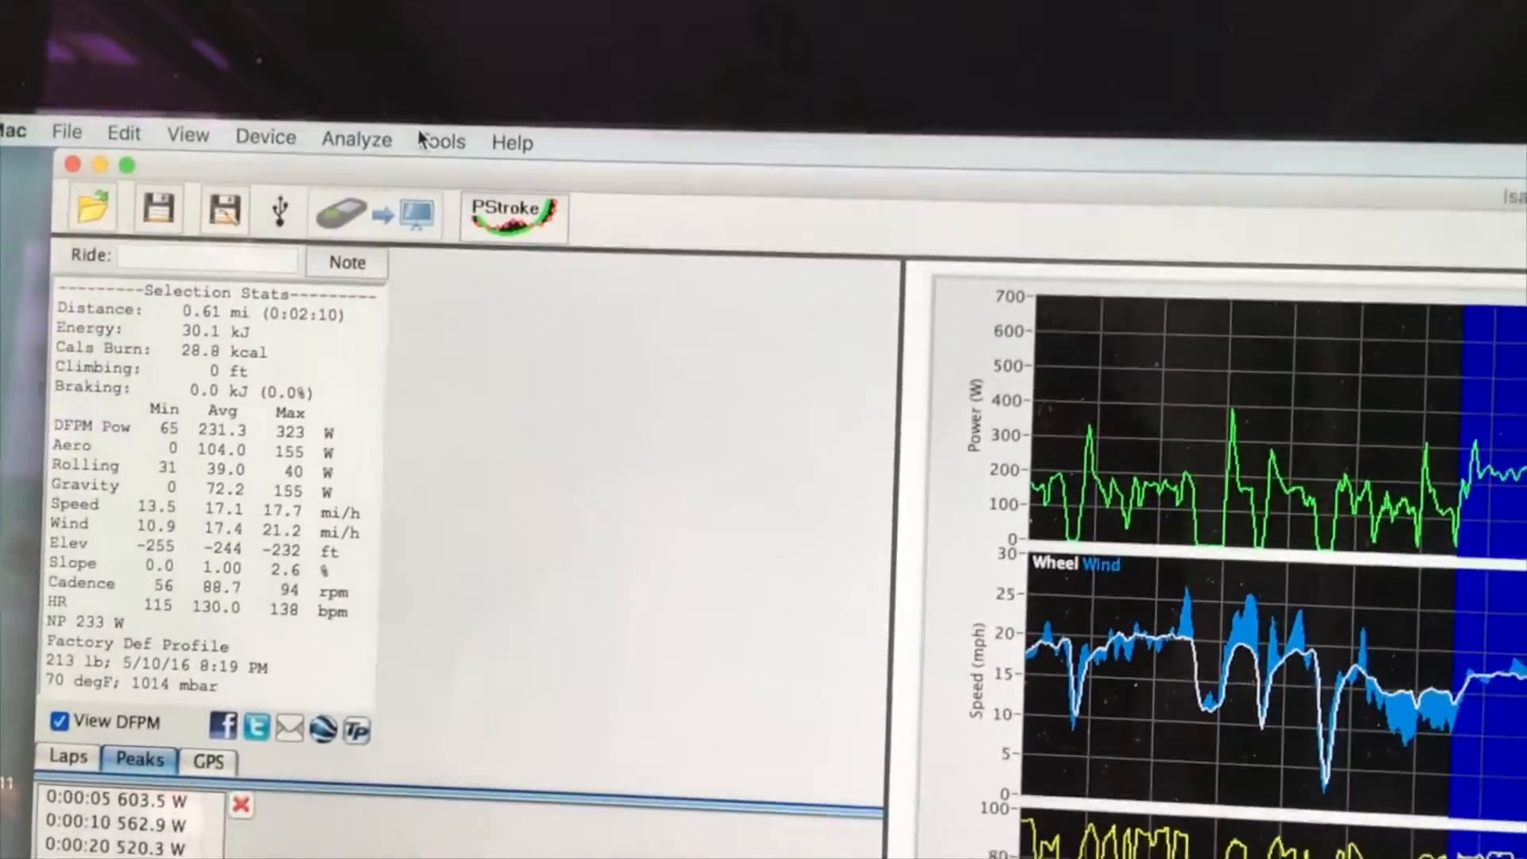
left_click(442, 141)
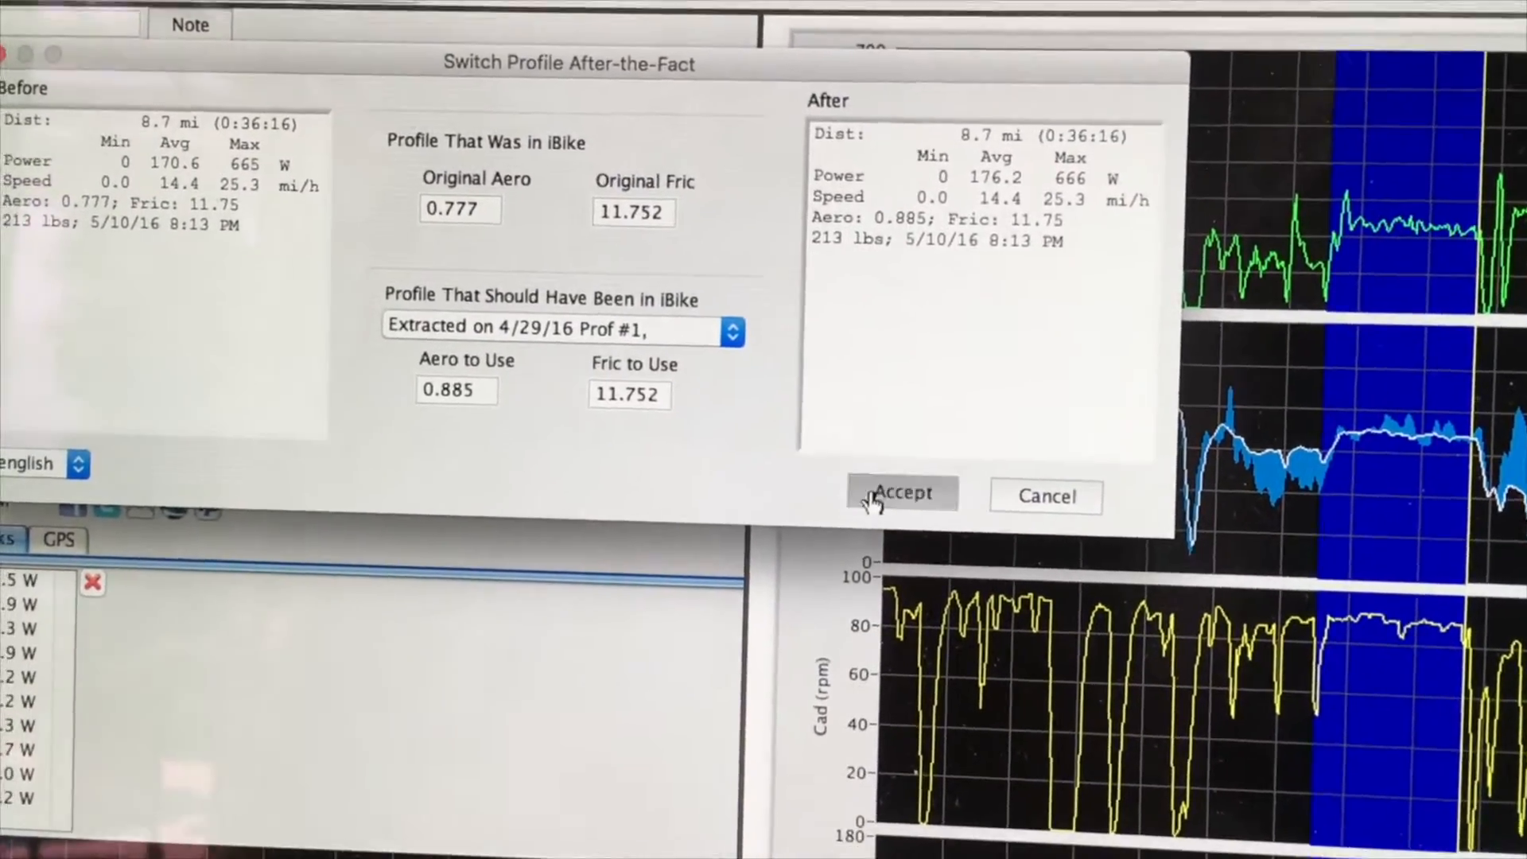
left_click(902, 493)
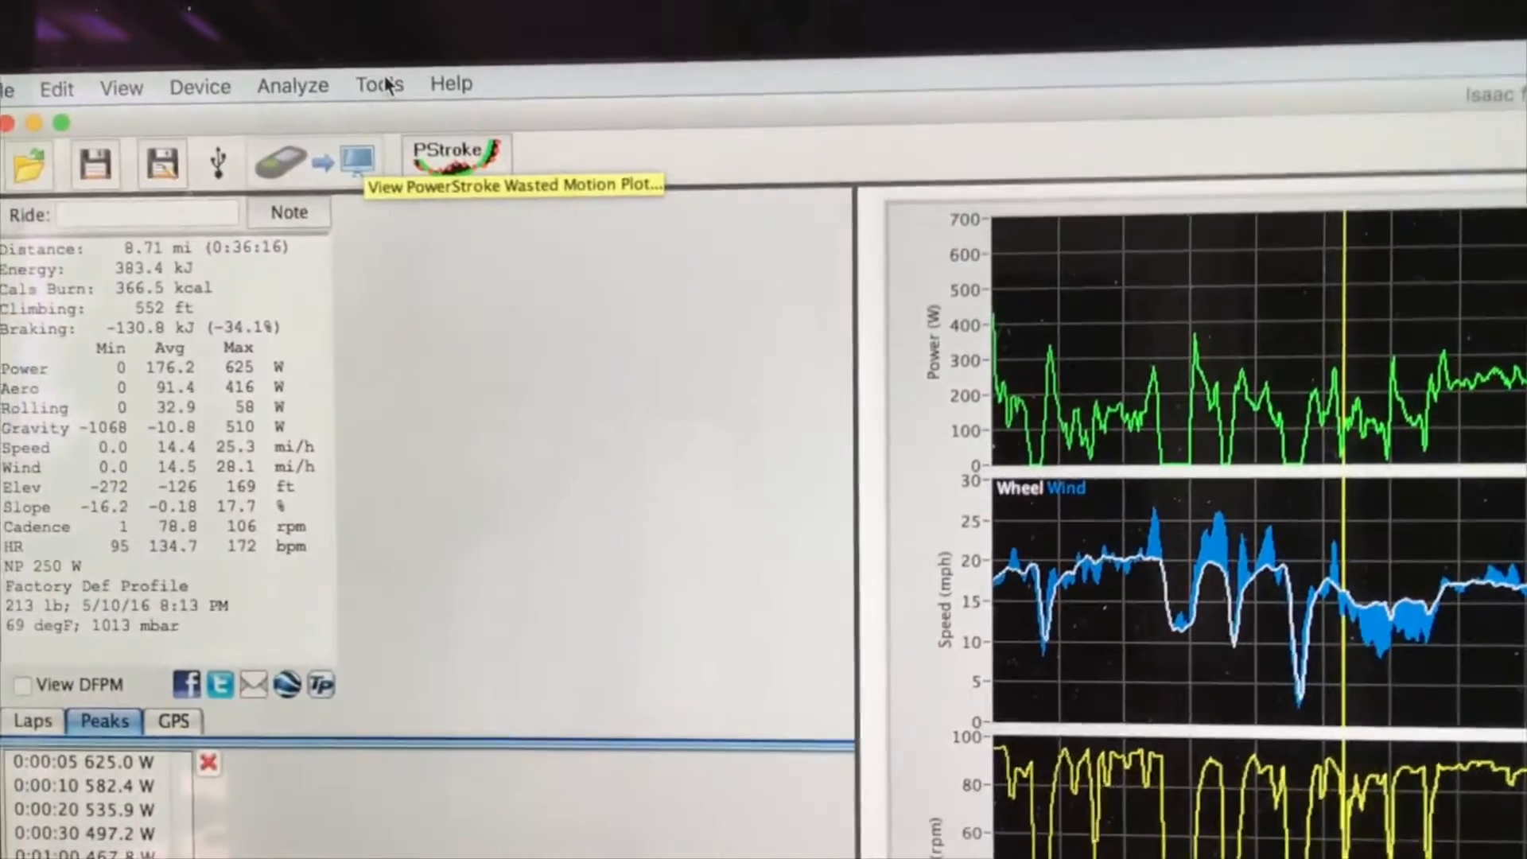
left_click(377, 83)
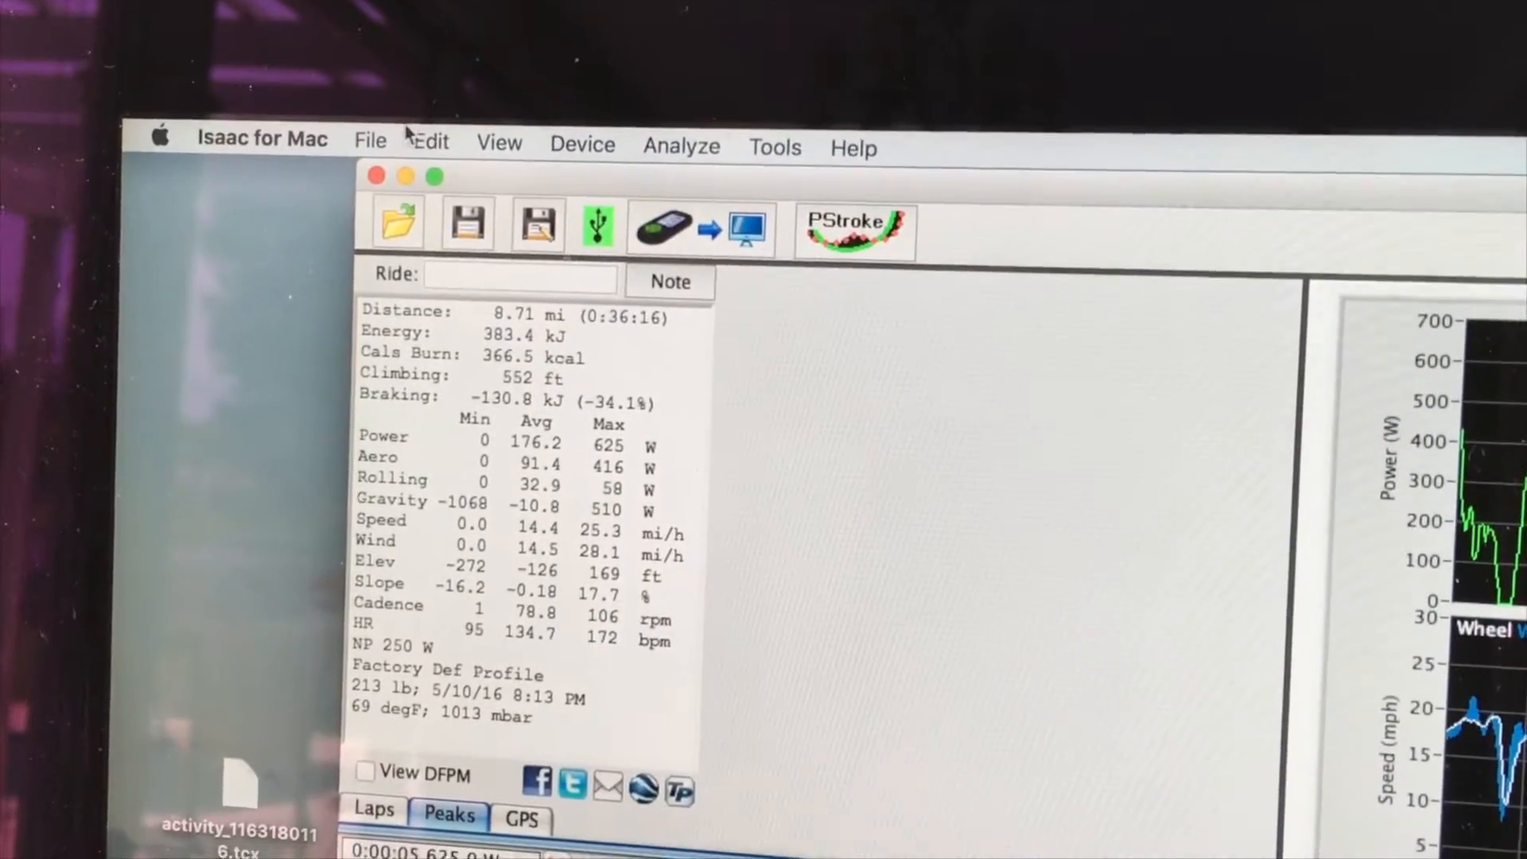
Send the 4/29/16 profile from Edit Profiles to the attached device
left_click(429, 142)
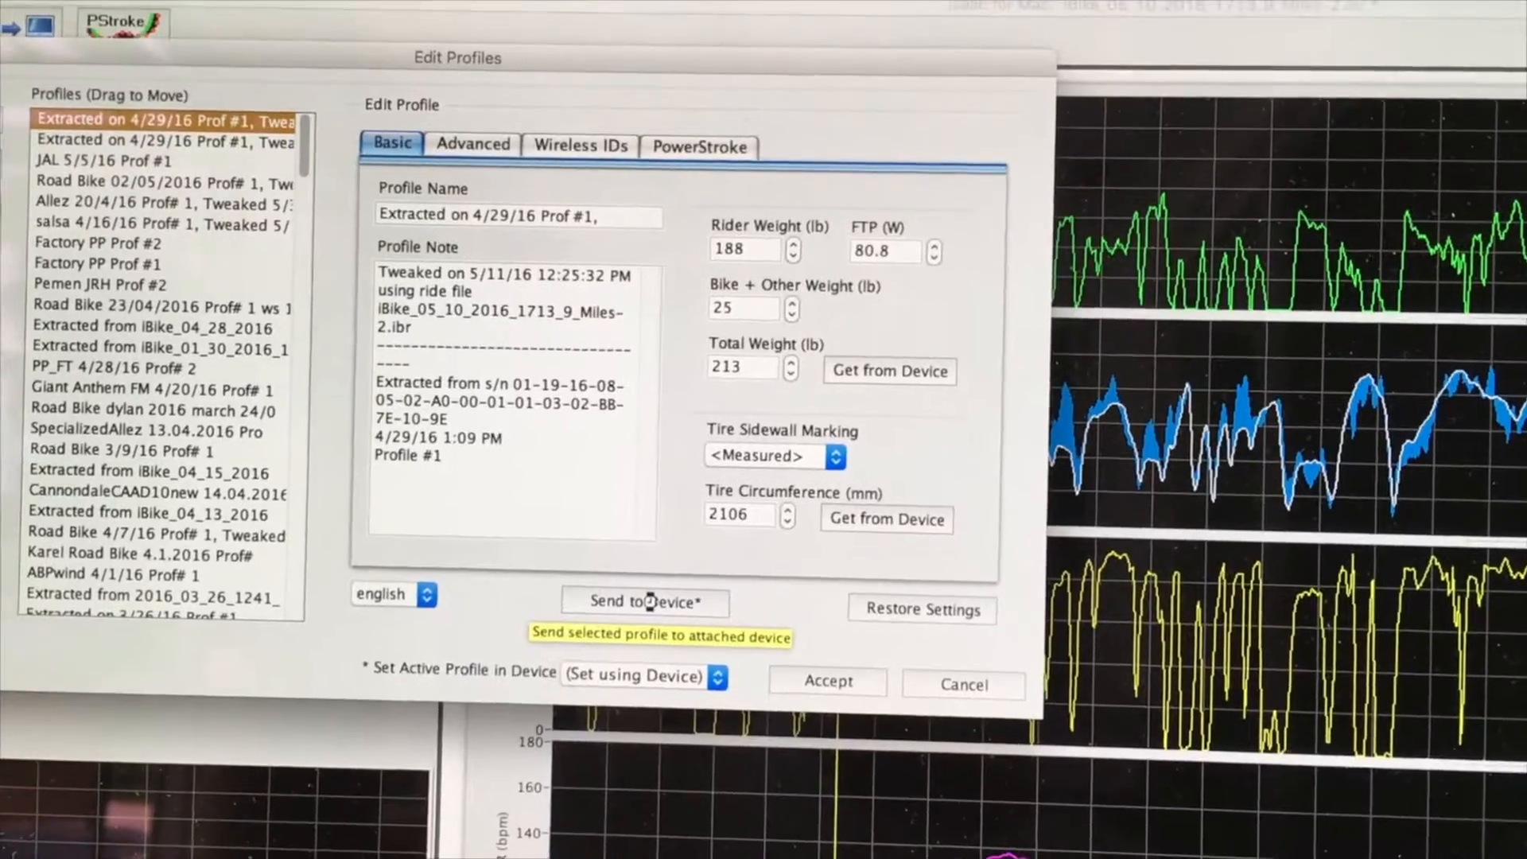
left_click(645, 601)
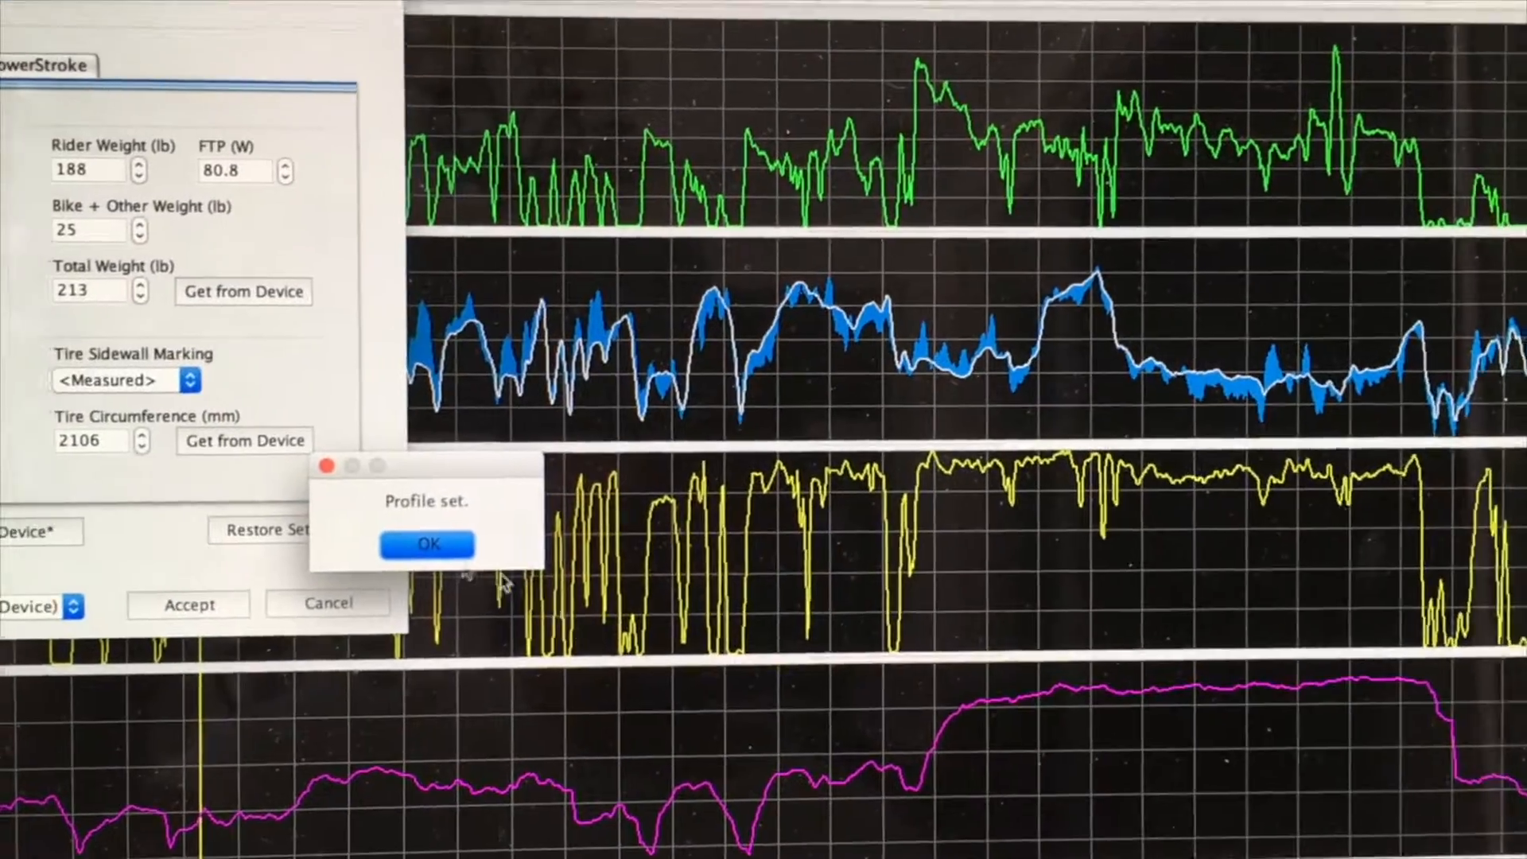